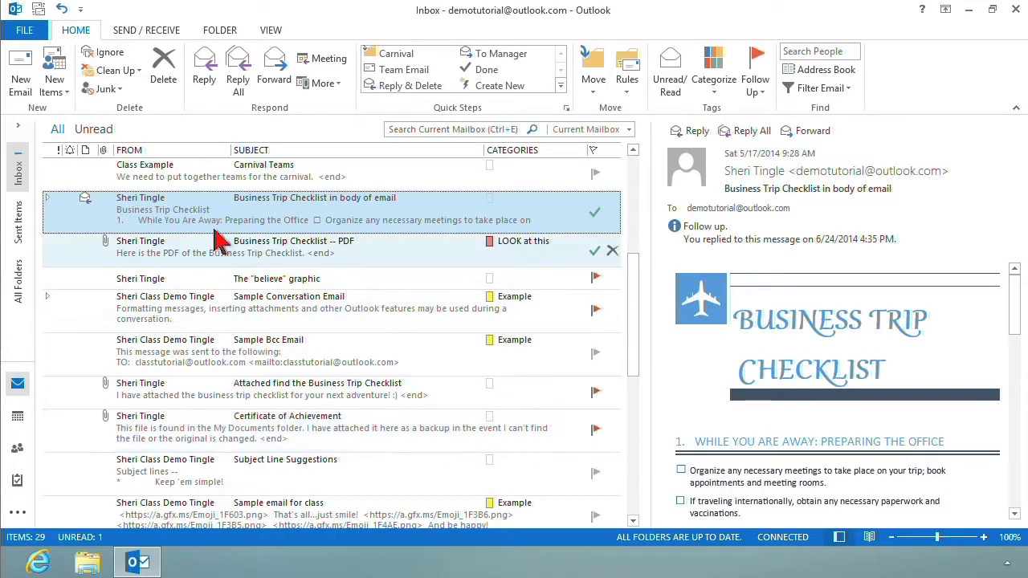
mouse_move(196, 233)
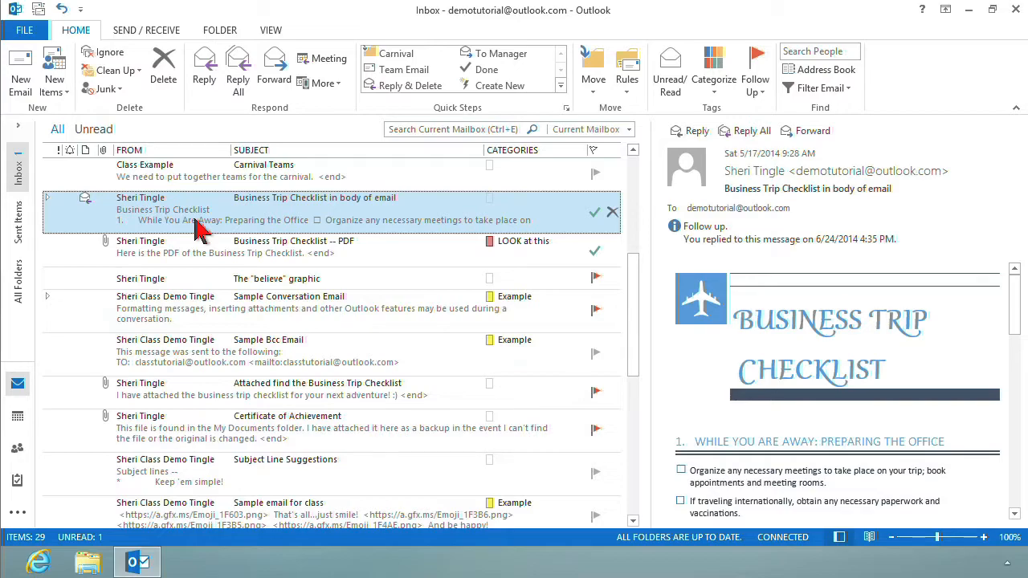
mouse_move(207, 232)
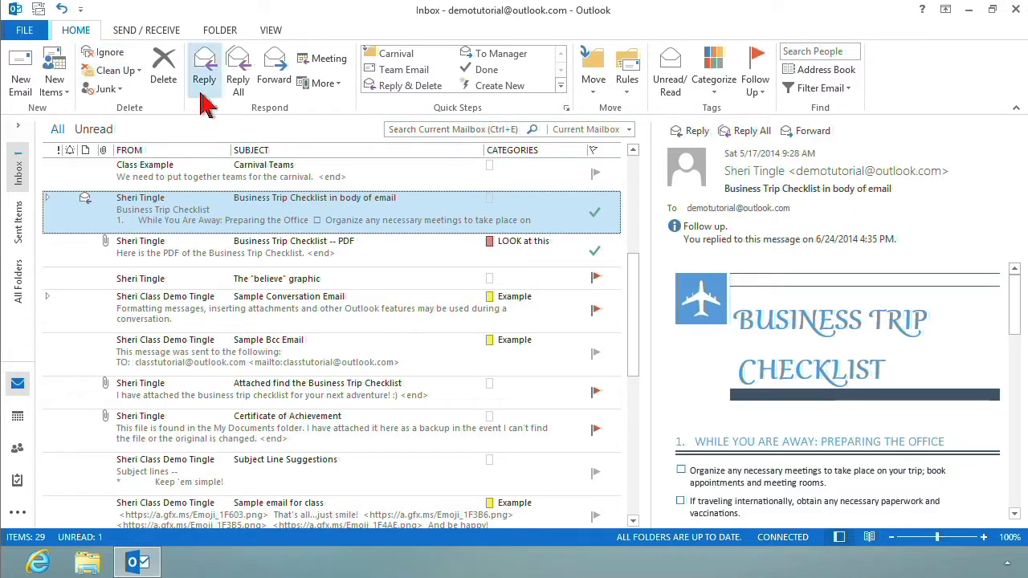
mouse_move(273, 67)
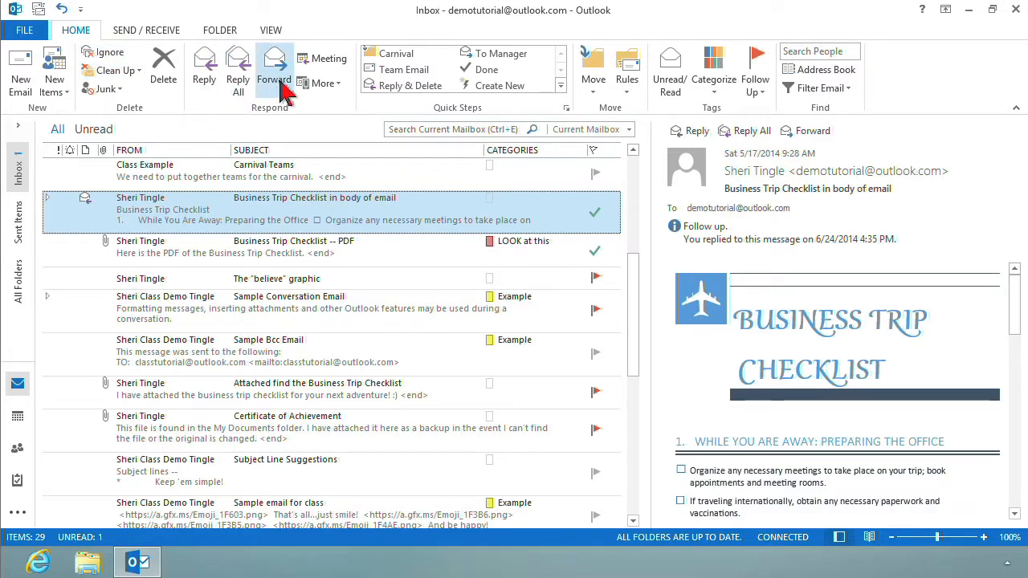
mouse_move(273, 68)
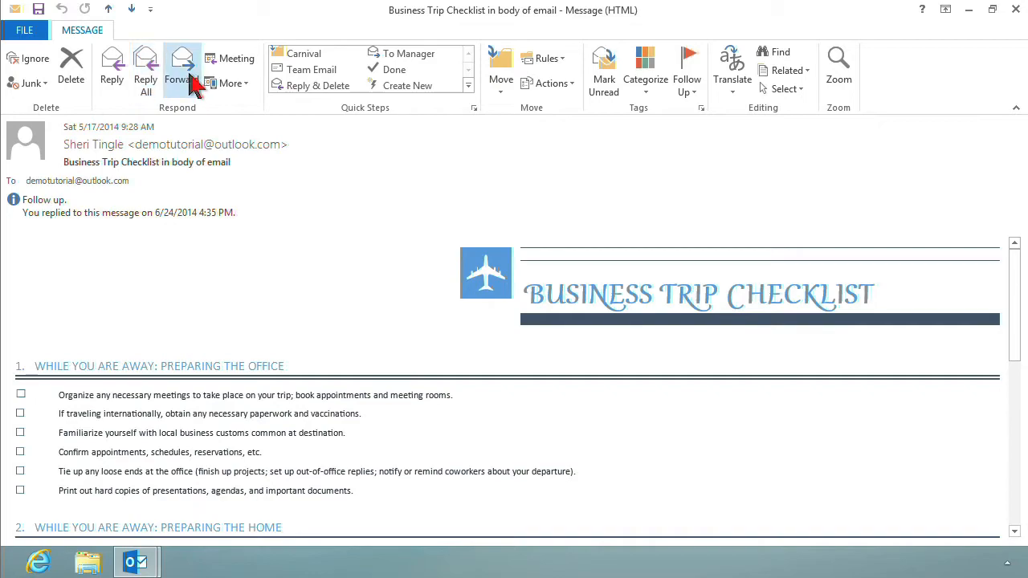
mouse_move(177, 68)
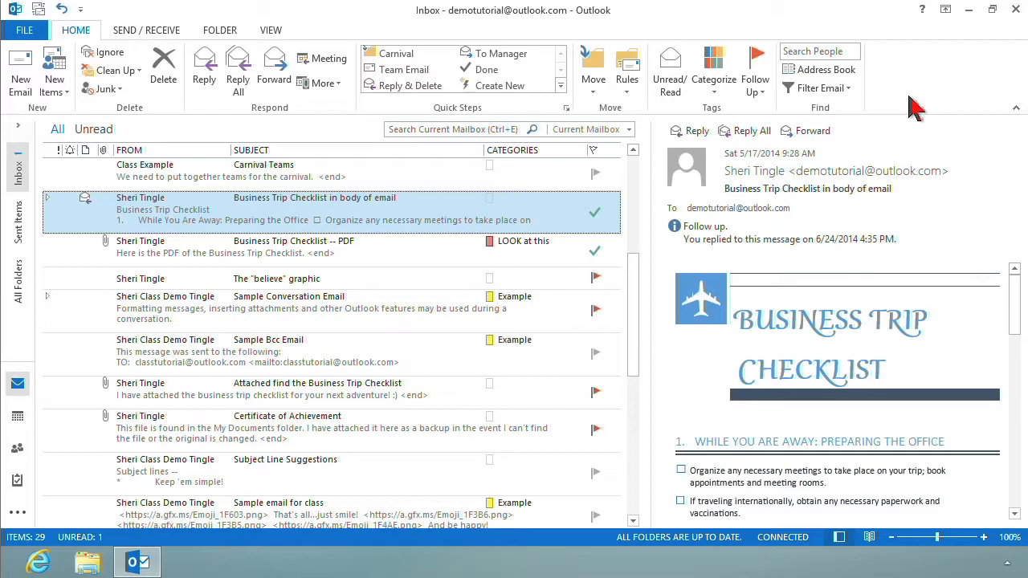
mouse_move(270, 56)
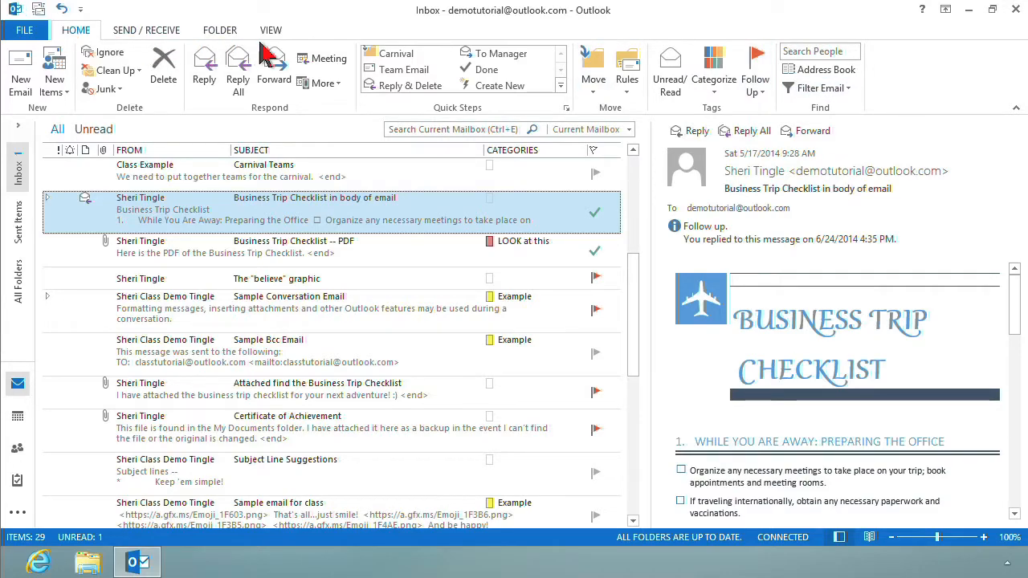
- From the View ribbon, switch the Reading Pane to Off, then set it back to Right
left_click(270, 29)
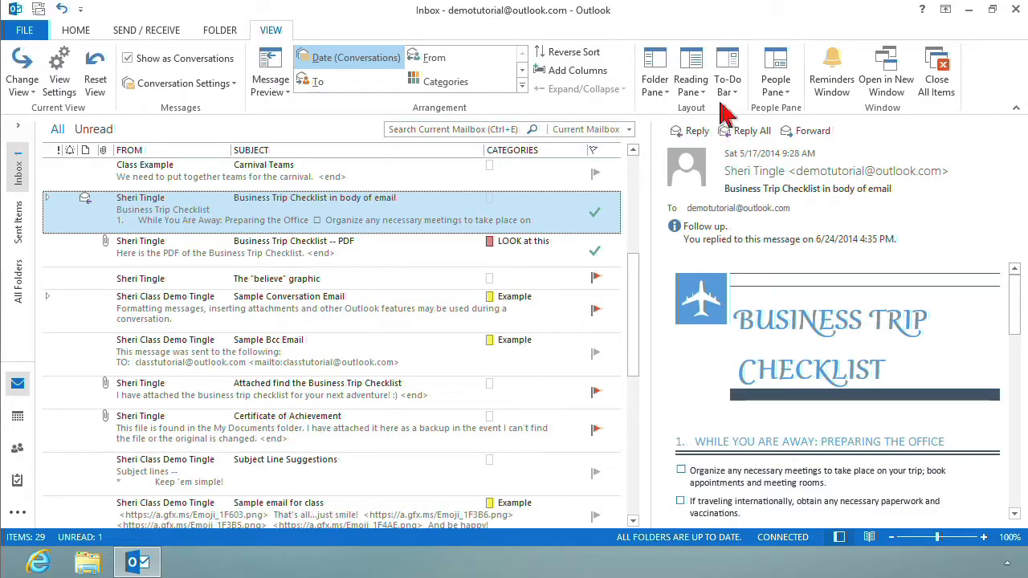
left_click(691, 71)
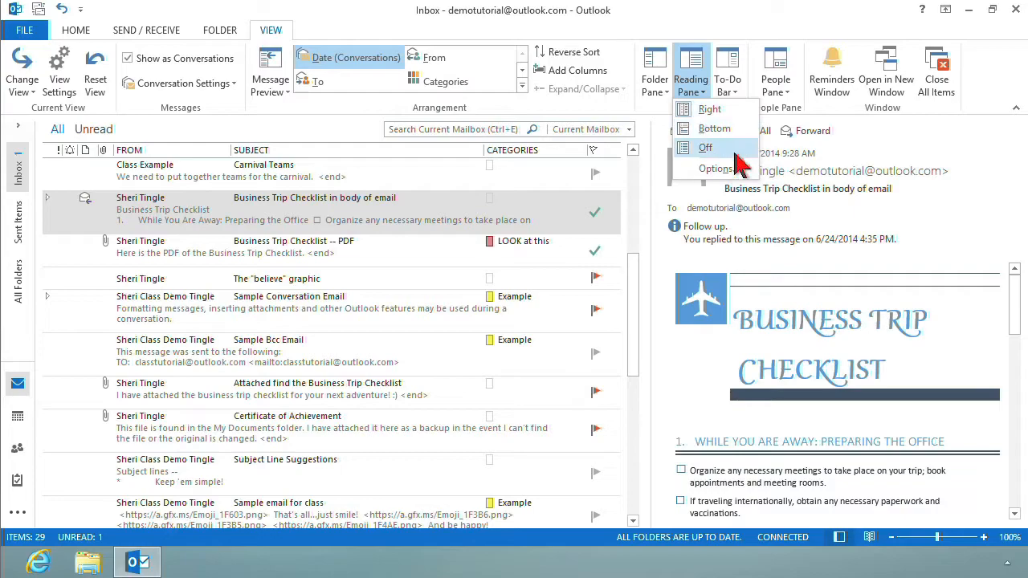
left_click(704, 148)
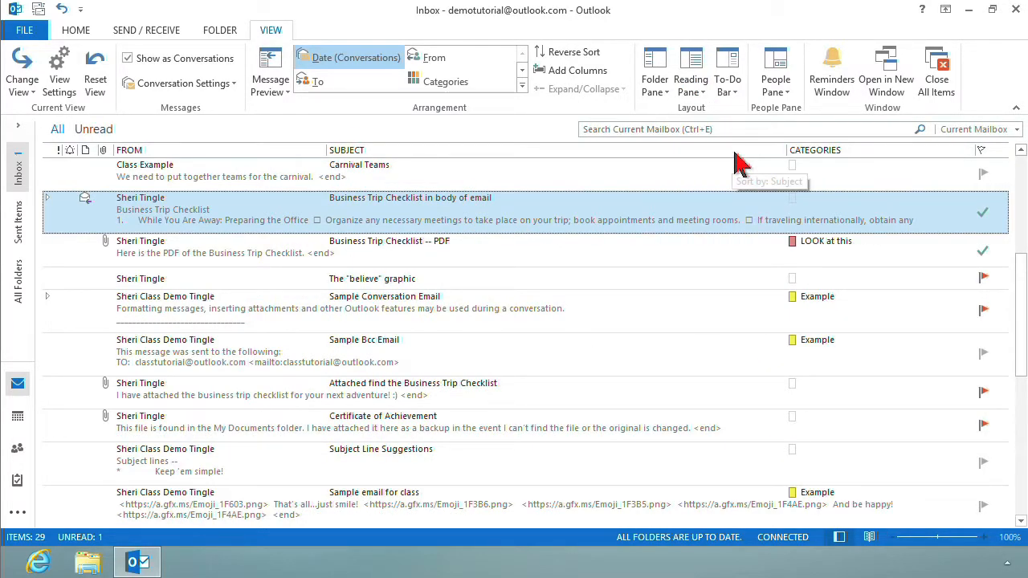
left_click(690, 71)
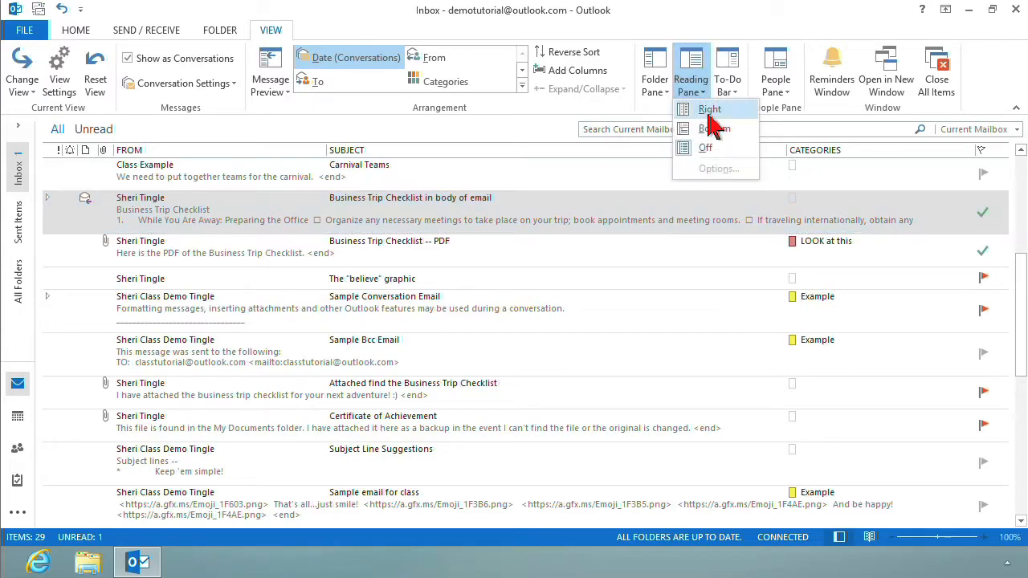
left_click(710, 109)
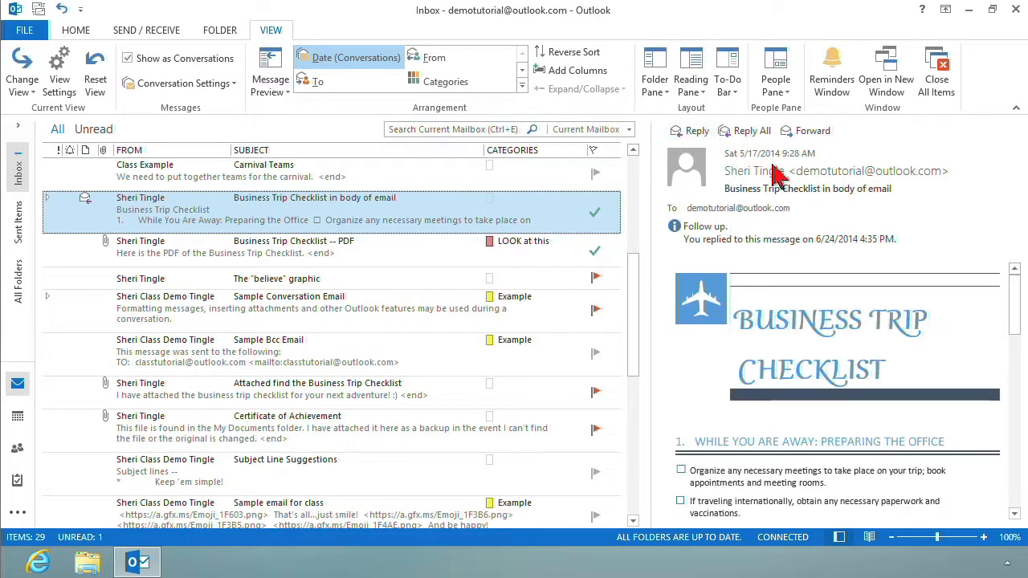
mouse_move(939, 427)
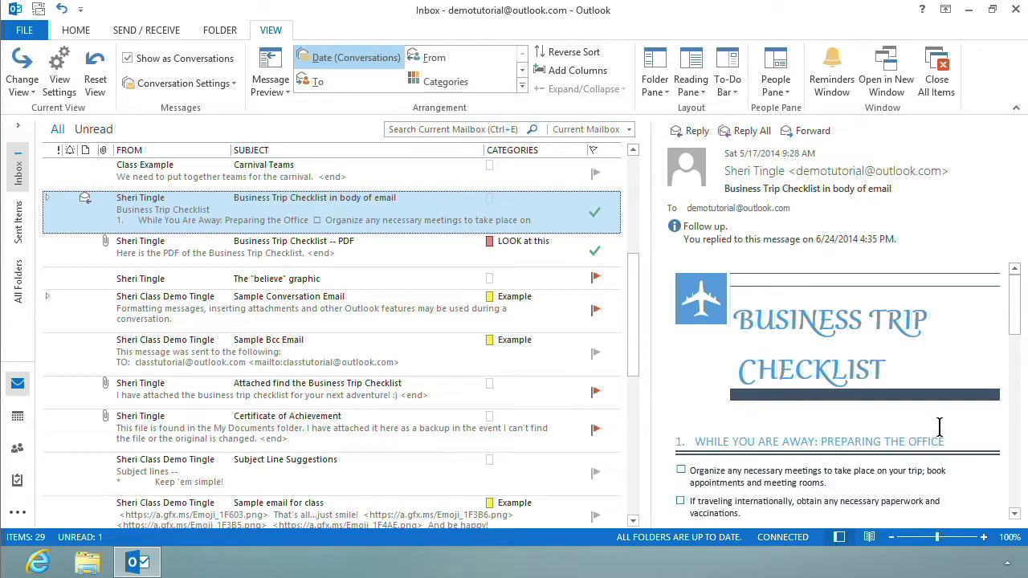
mouse_move(954, 424)
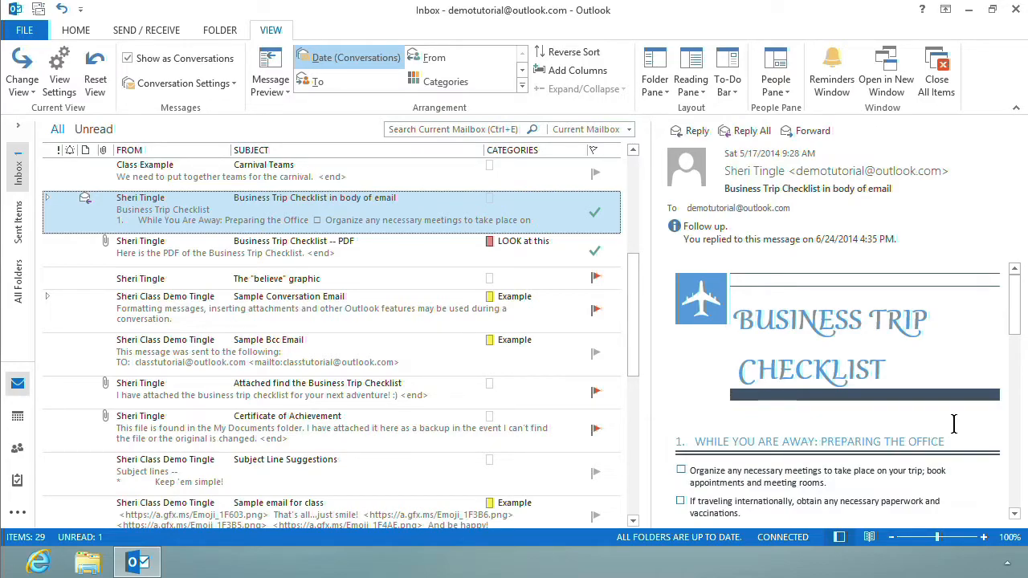
mouse_move(803, 249)
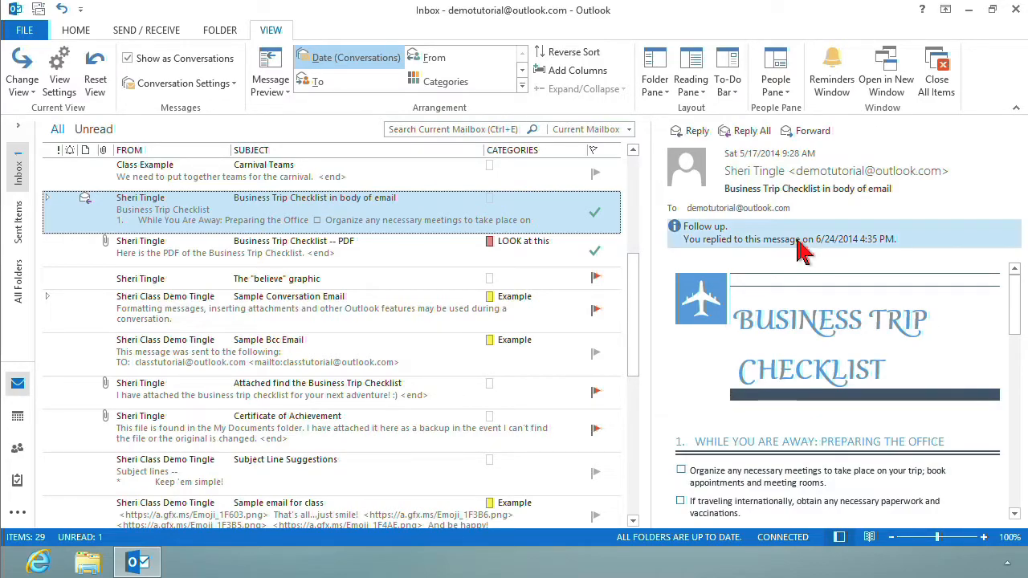
mouse_move(813, 130)
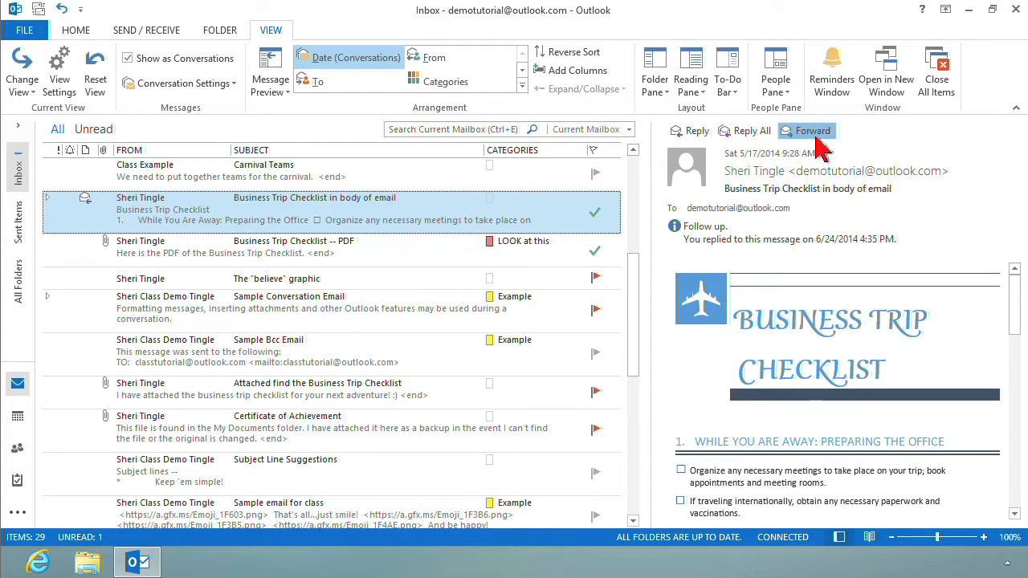
- Forward the Business Trip Checklist inline, type in the body, then discard the draft
left_click(809, 130)
type("G gae ae aeg awg aw")
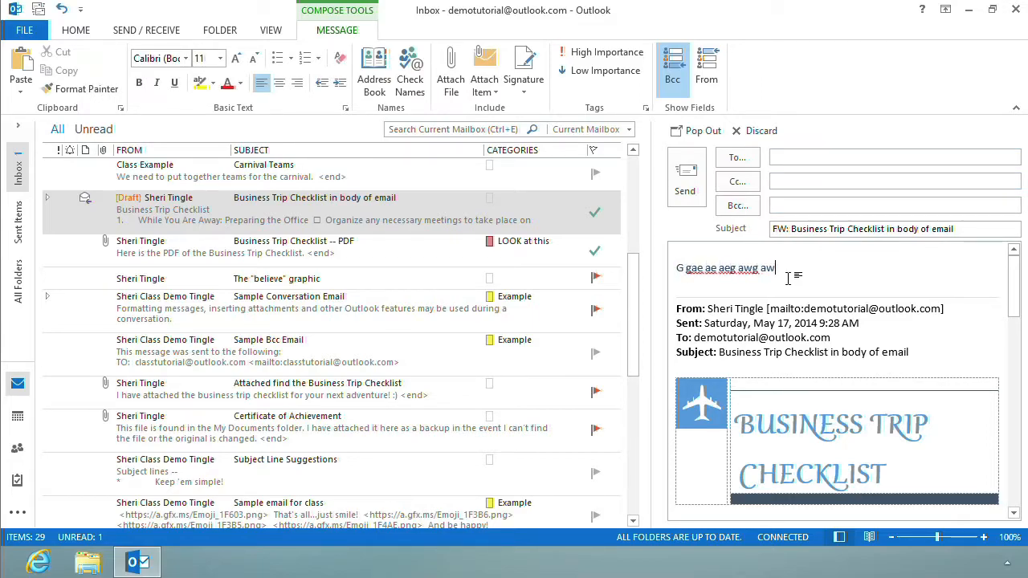
key("Backspace")
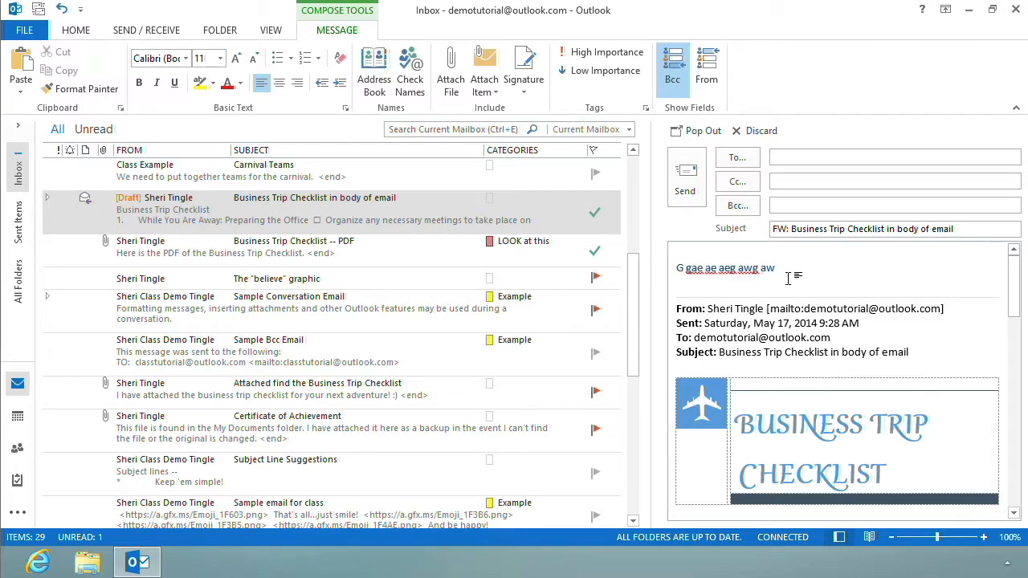
mouse_move(796, 282)
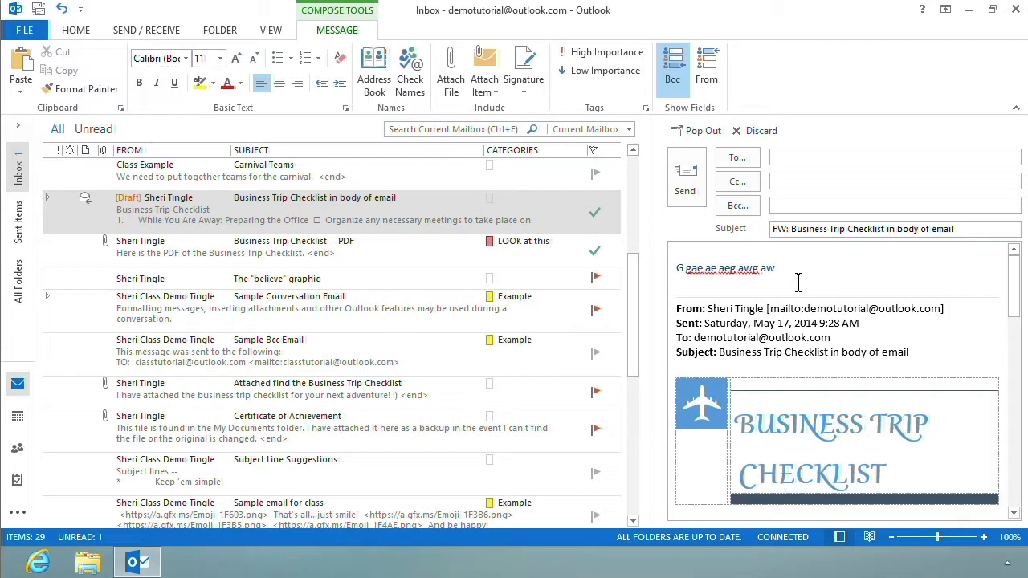
mouse_move(758, 144)
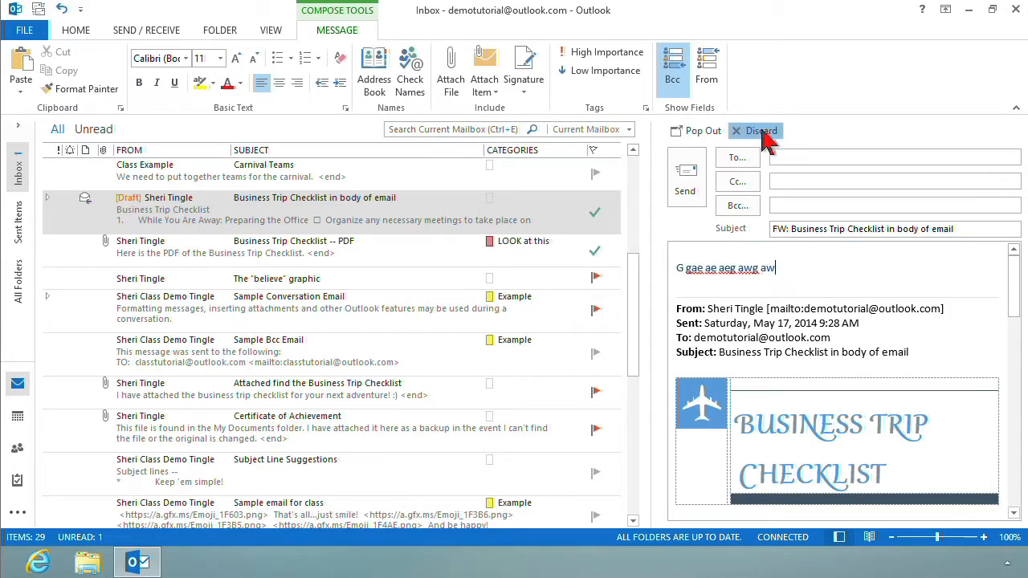
left_click(761, 130)
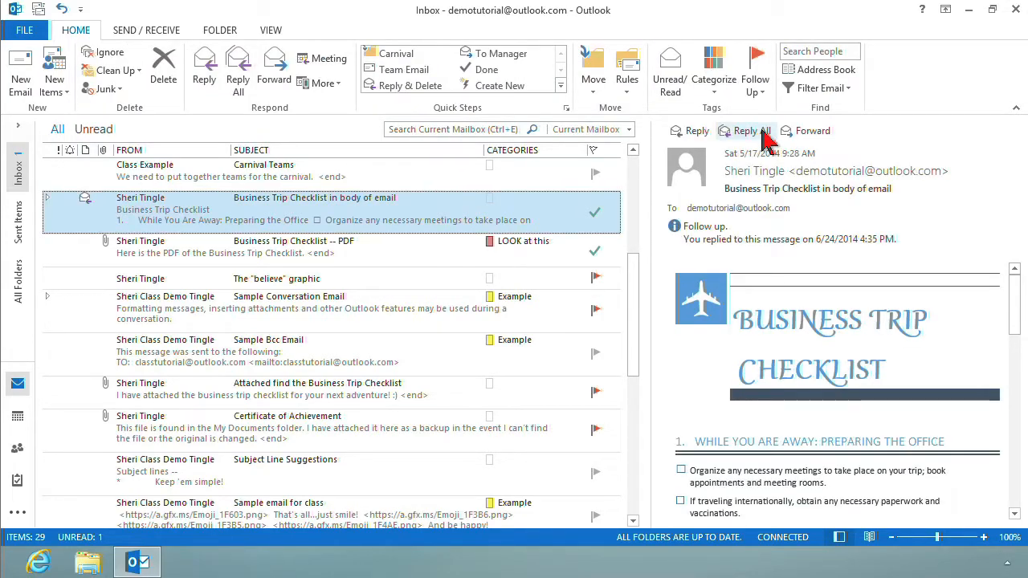
mouse_move(697, 132)
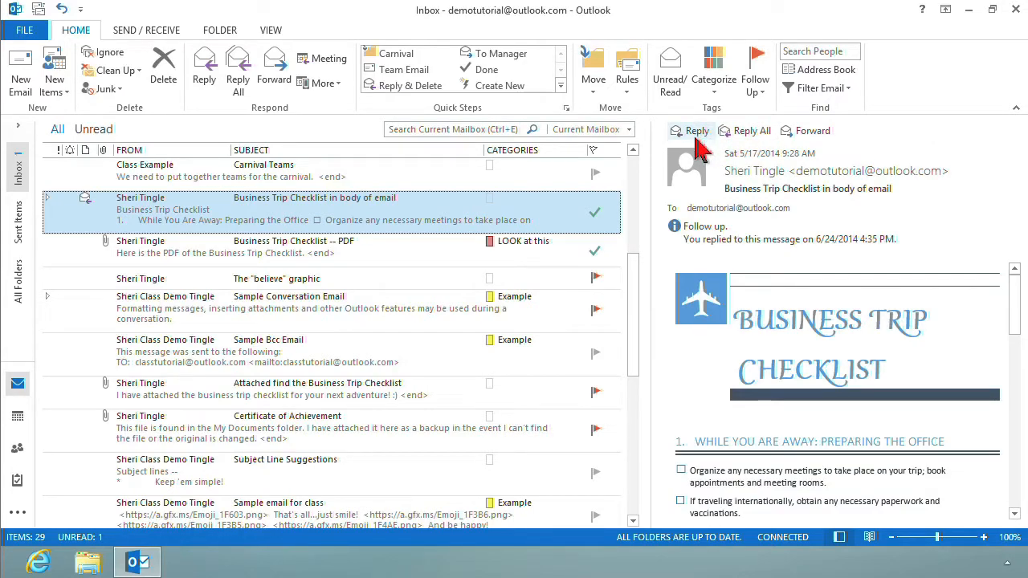
mouse_move(742, 130)
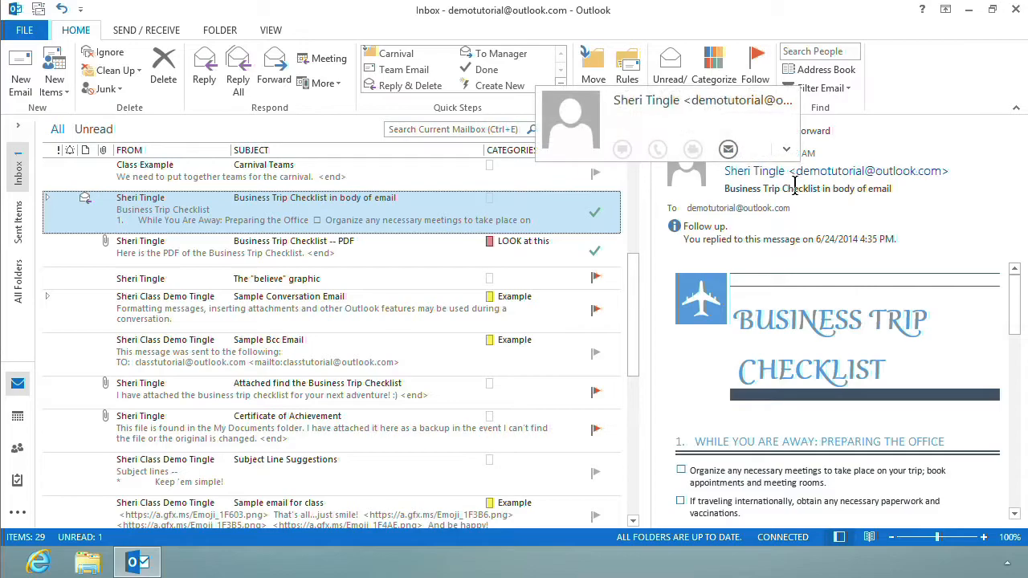
mouse_move(795, 185)
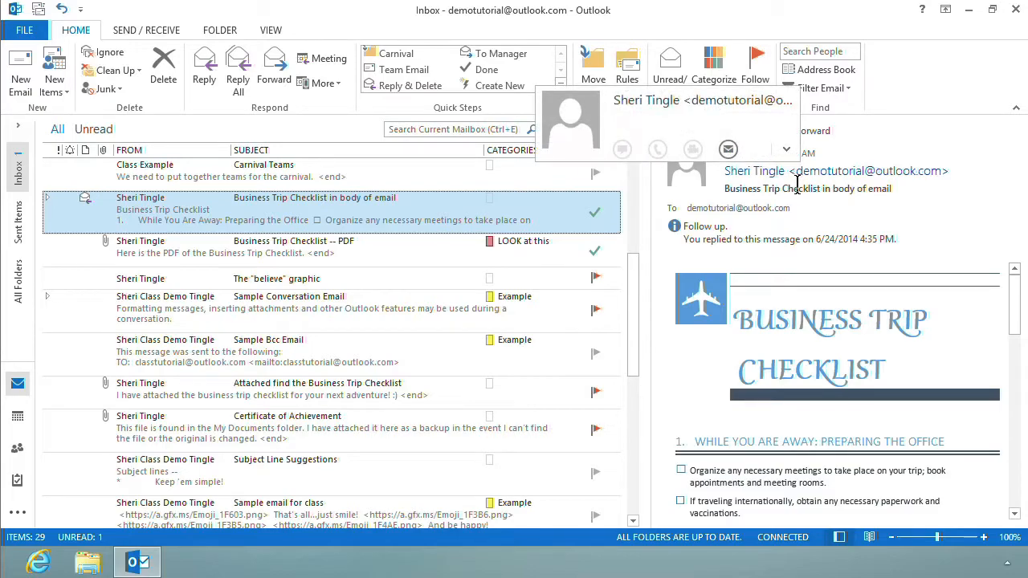
mouse_move(918, 233)
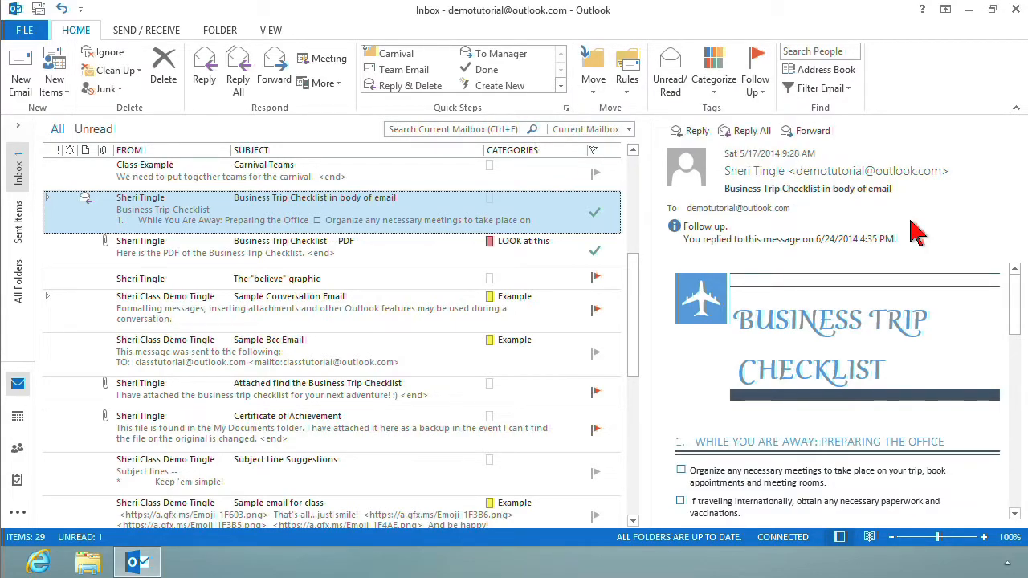
mouse_move(696, 132)
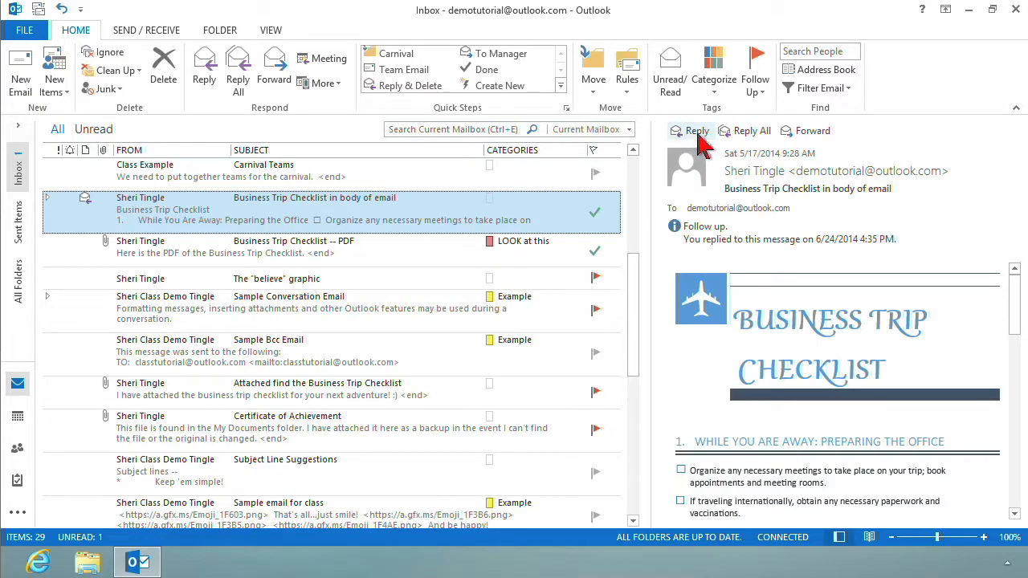
- Reply inline to the Business Trip Checklist message with 'Thanks!' and send it
left_click(689, 130)
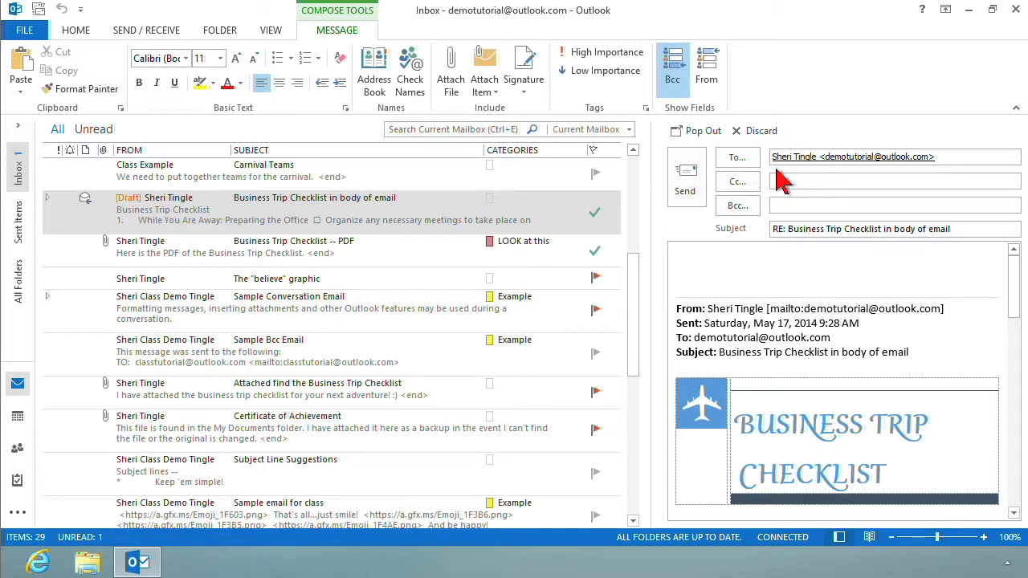
left_click(676, 266)
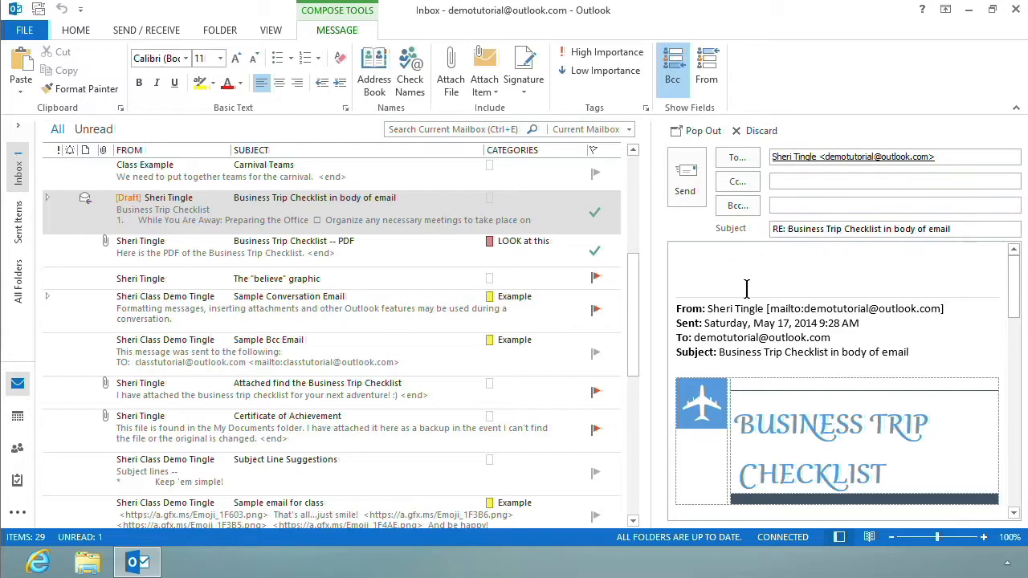
type("Thanks")
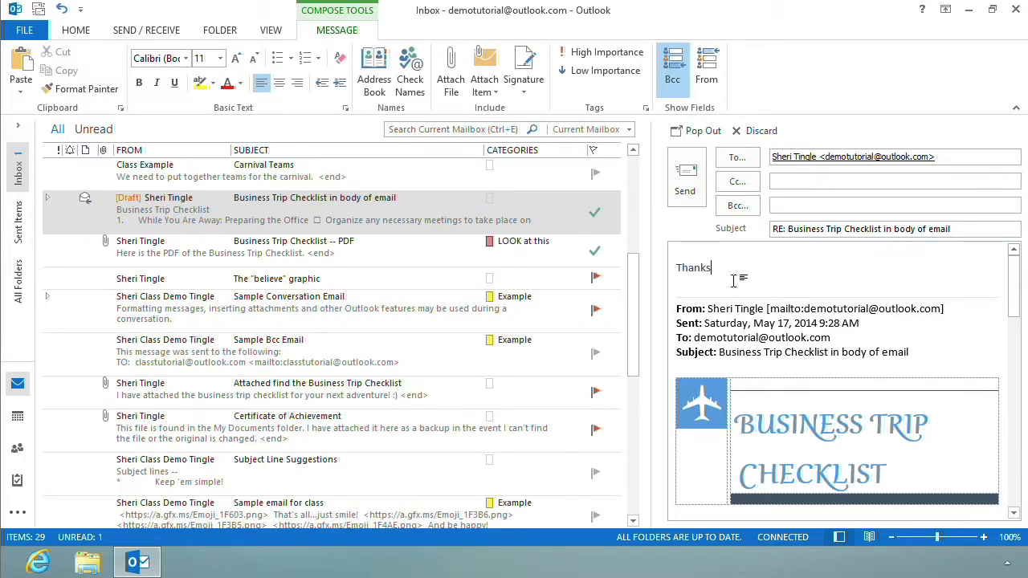
type("!")
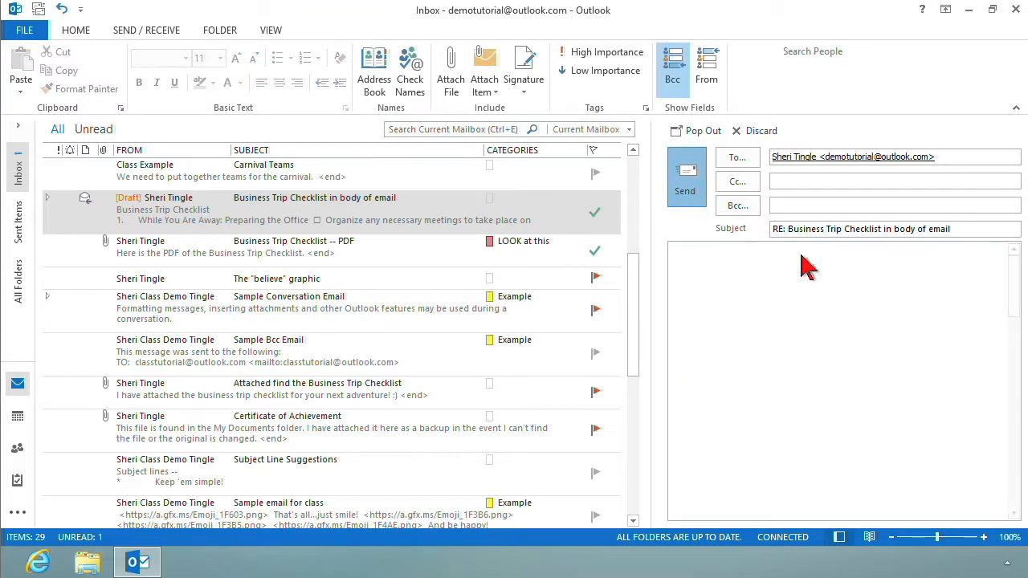
left_click(684, 189)
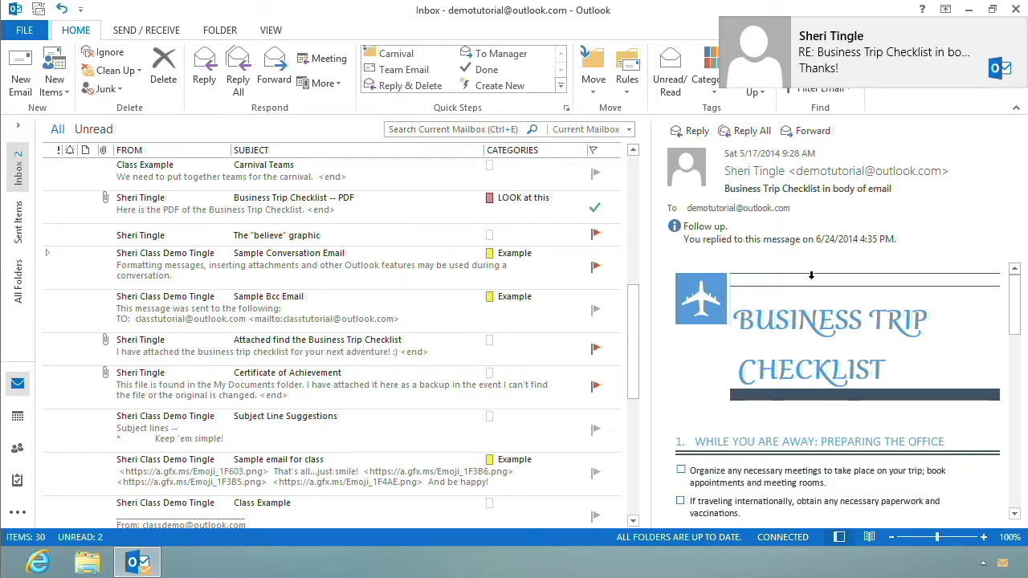
mouse_move(816, 273)
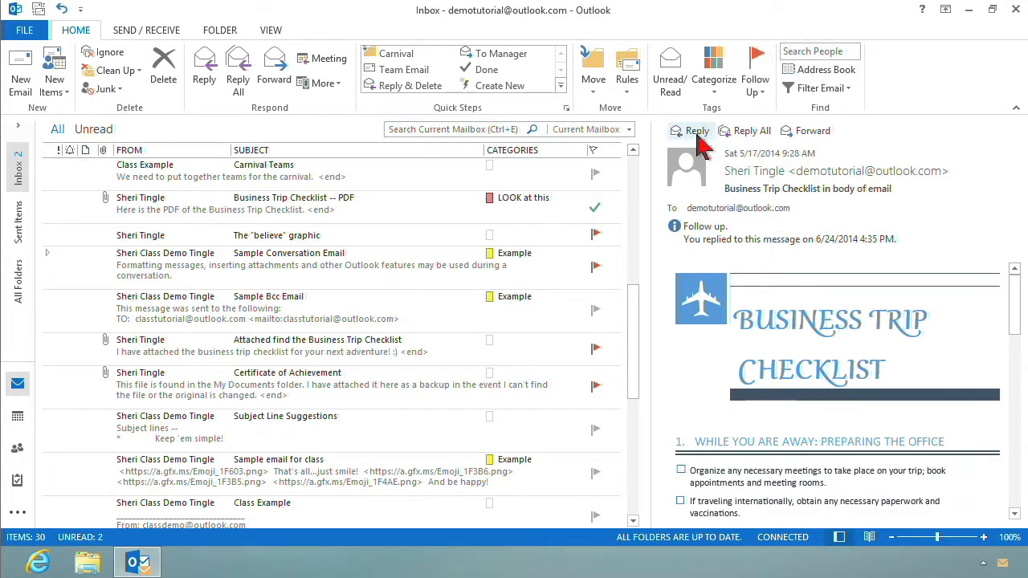
left_click(689, 132)
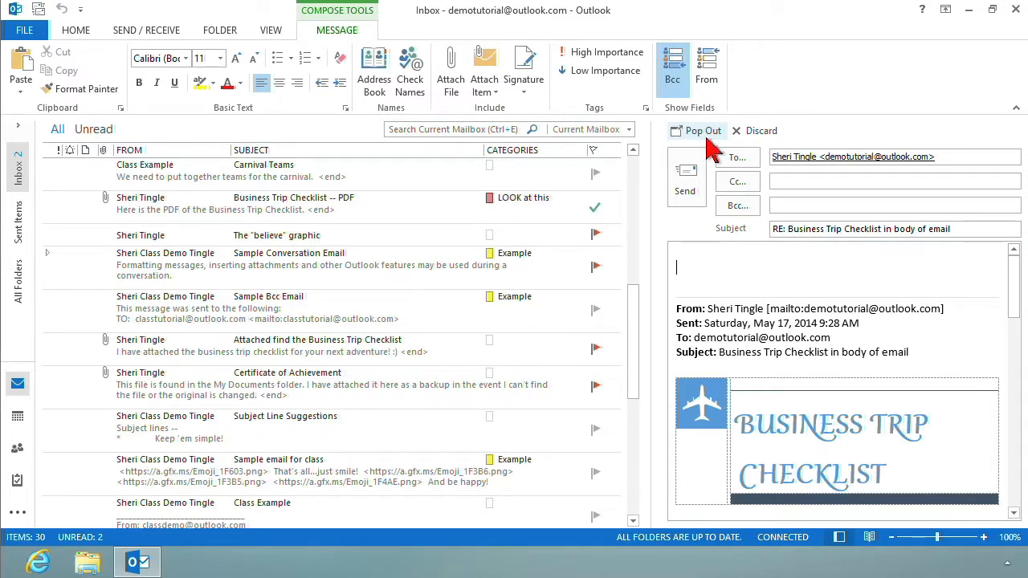
- Pop the empty reply out into its own window, then close that window
left_click(702, 130)
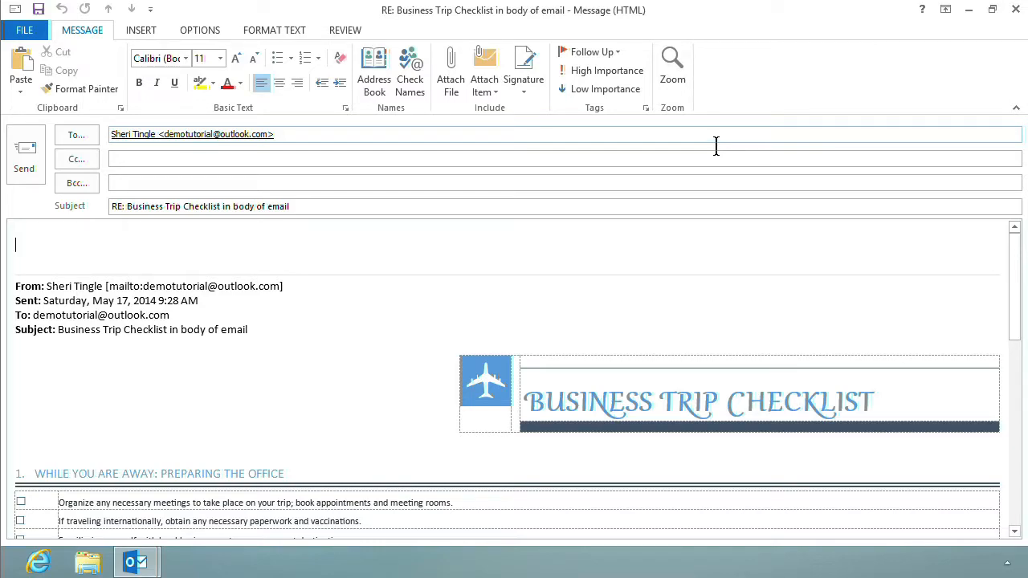
mouse_move(735, 141)
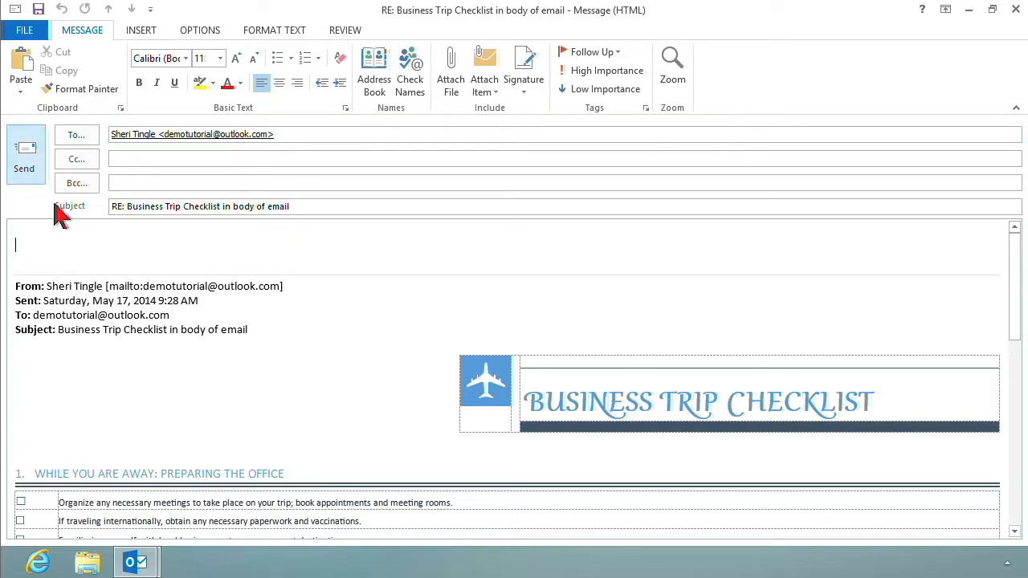
mouse_move(298, 222)
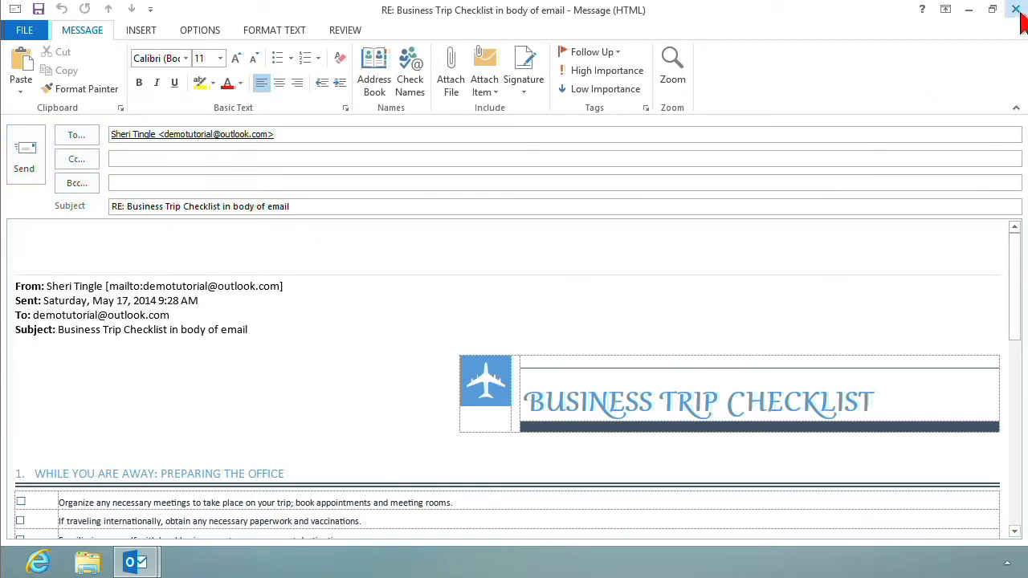
left_click(1015, 9)
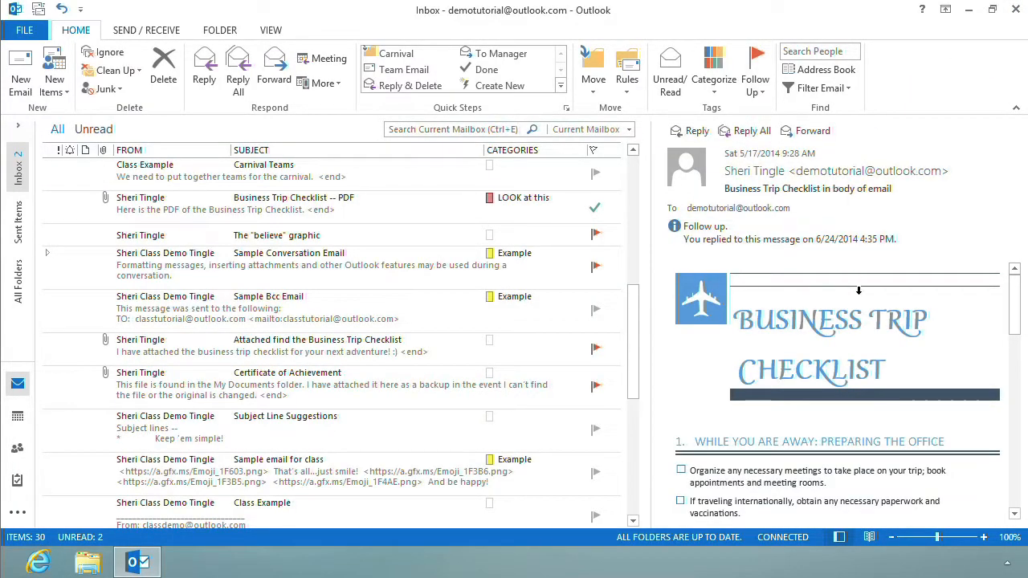
mouse_move(880, 480)
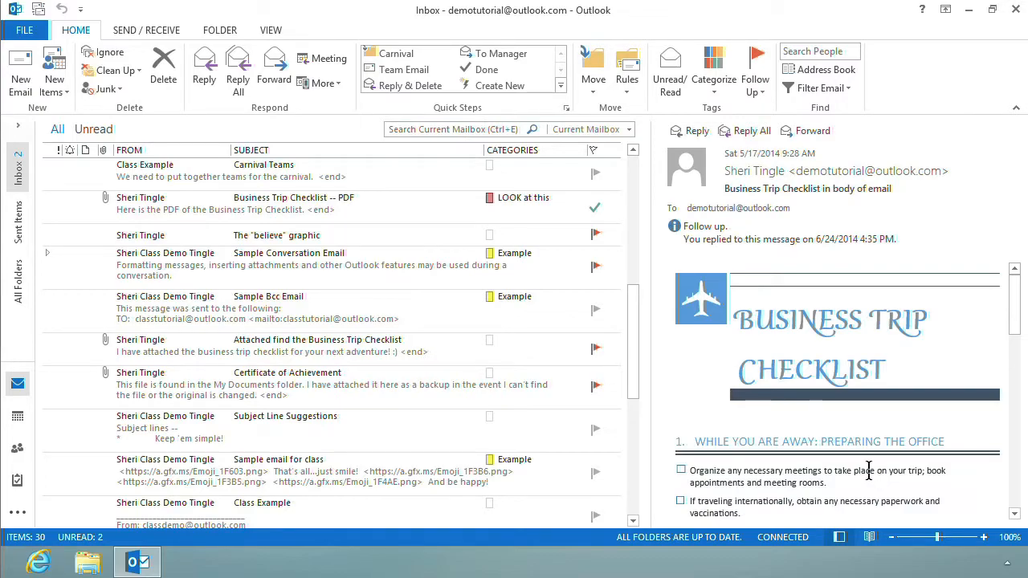
mouse_move(703, 144)
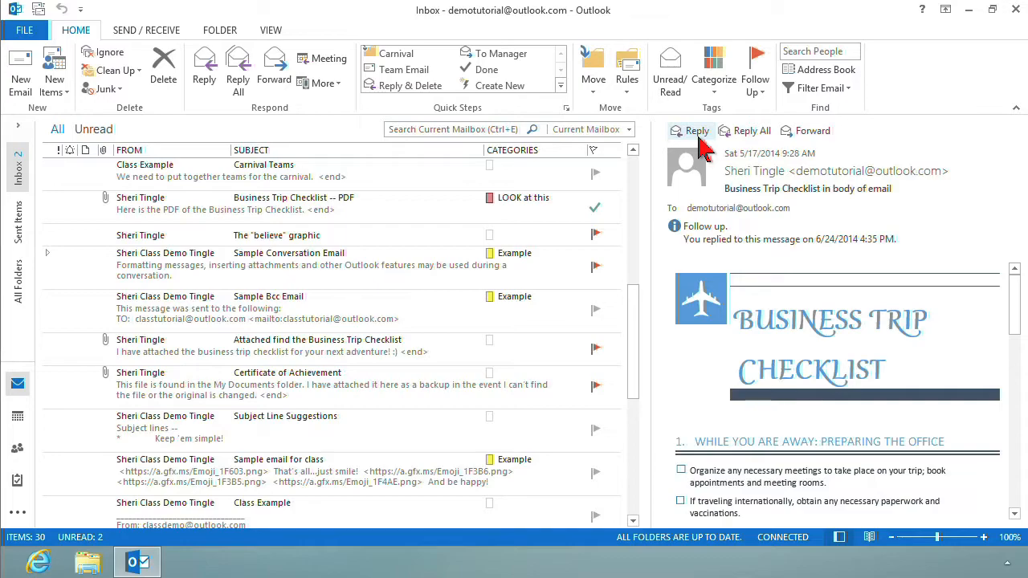
mouse_move(827, 148)
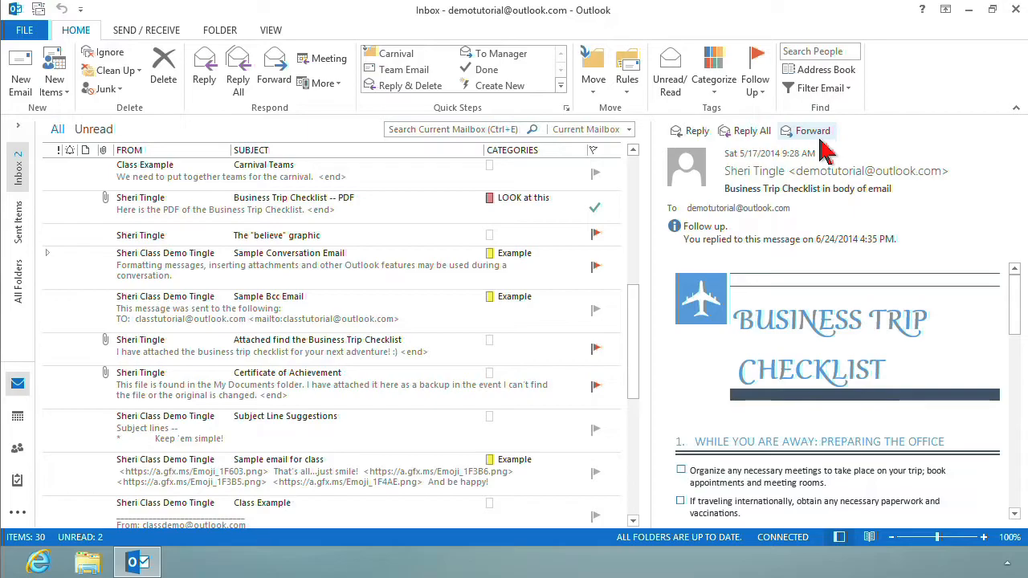